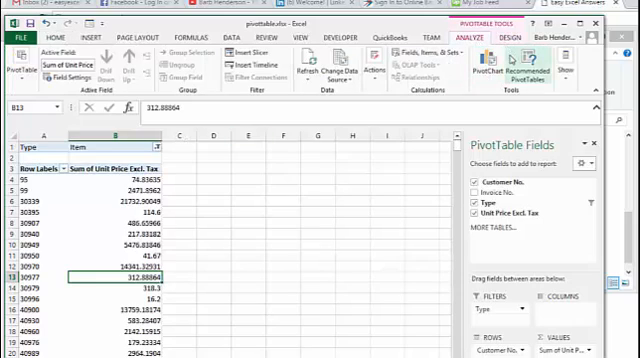
pyautogui.moveTo(496, 70)
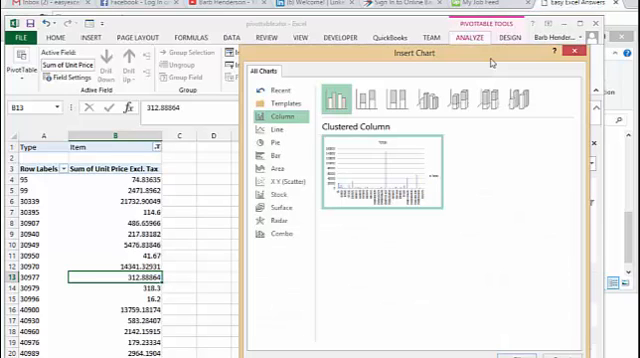
pyautogui.moveTo(456, 128)
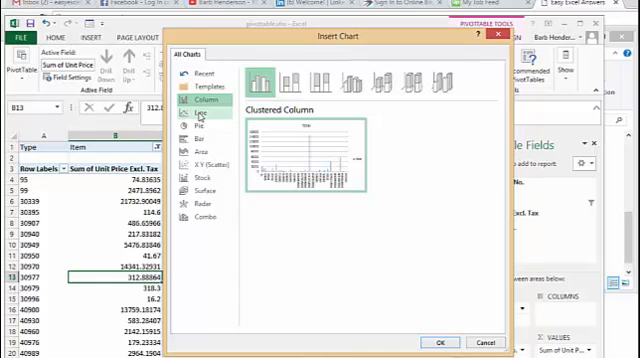
# Insert a Stacked Line PivotChart from the unit price PivotTable via the Insert Chart dialog.
pyautogui.click(204, 116)
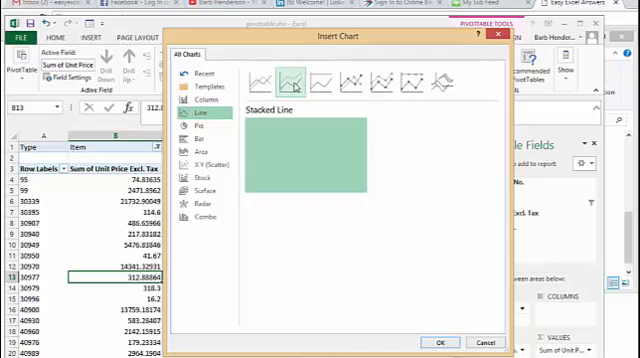
pyautogui.click(320, 80)
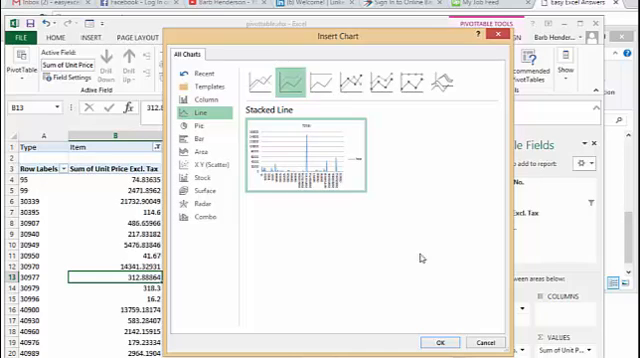
pyautogui.click(434, 340)
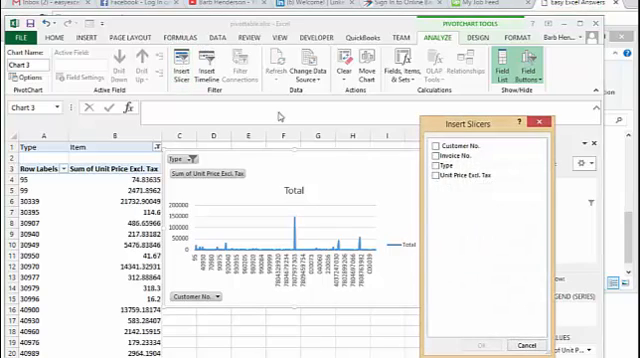
# Choose Type as the slicer field for the new PivotChart.
pyautogui.click(470, 144)
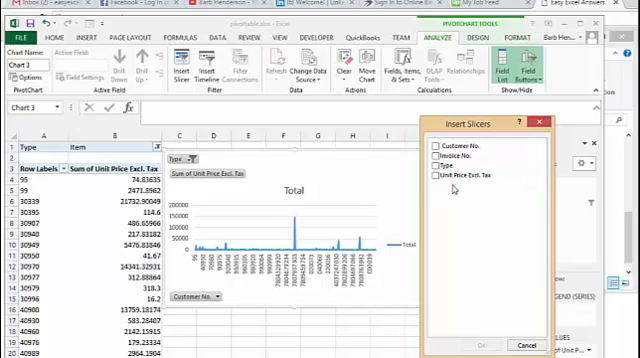
pyautogui.moveTo(478, 188)
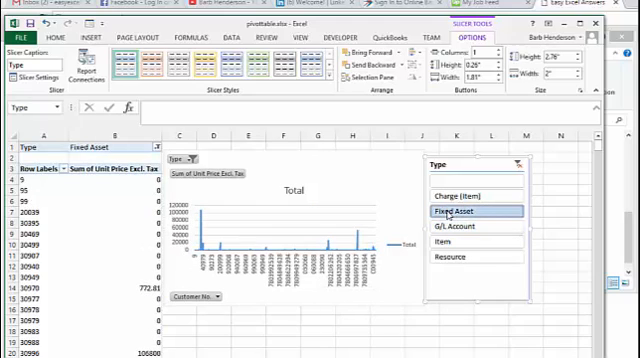
# Select Change (Item) in the Type slicer so the table and chart show only that type.
pyautogui.click(468, 196)
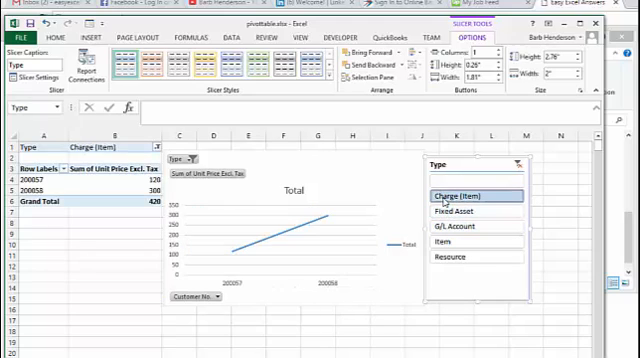